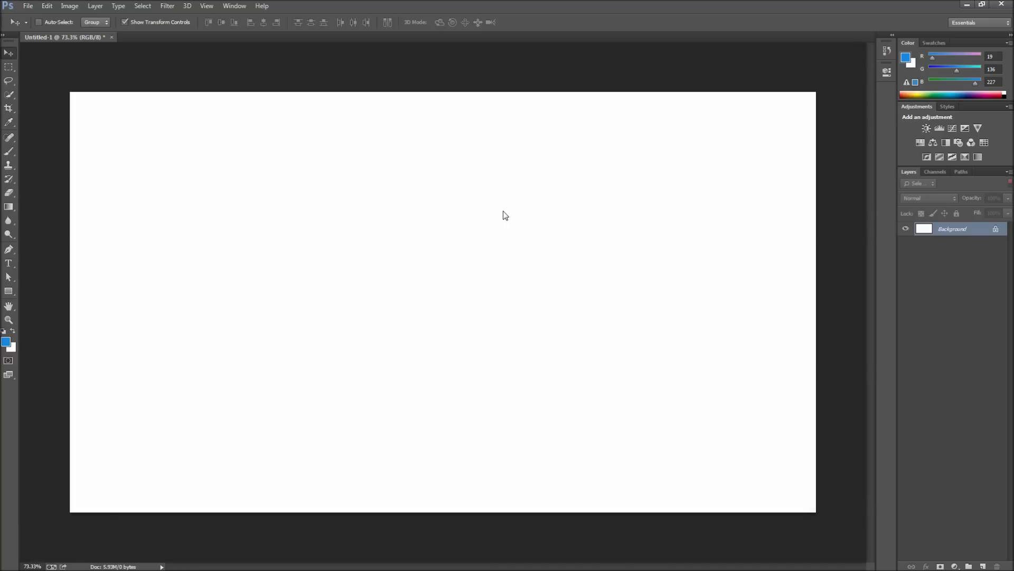
- Drag out a large blue rectangle shape across the middle of the canvas
left_click_drag(234, 187, 309, 262)
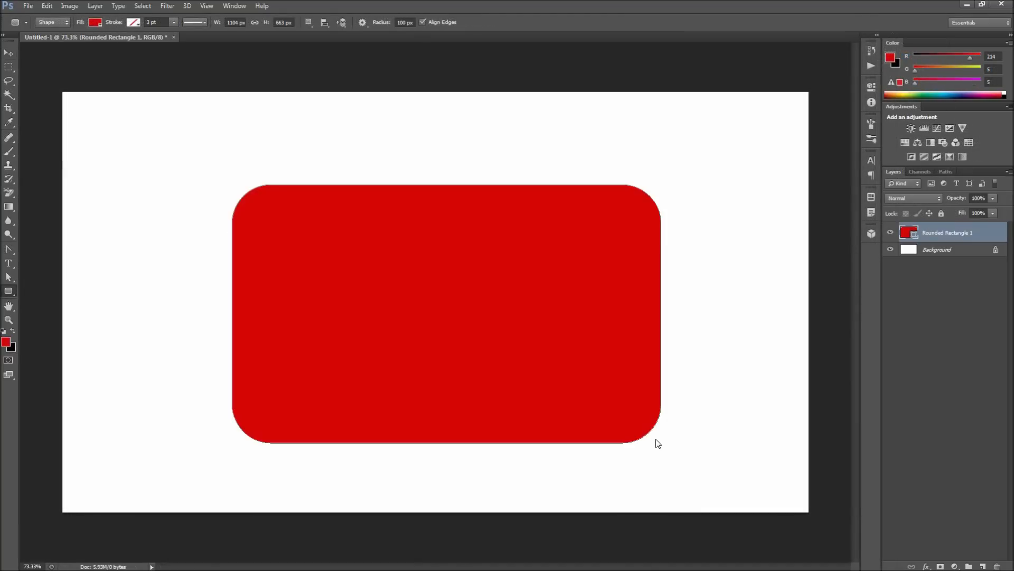
left_click(9, 53)
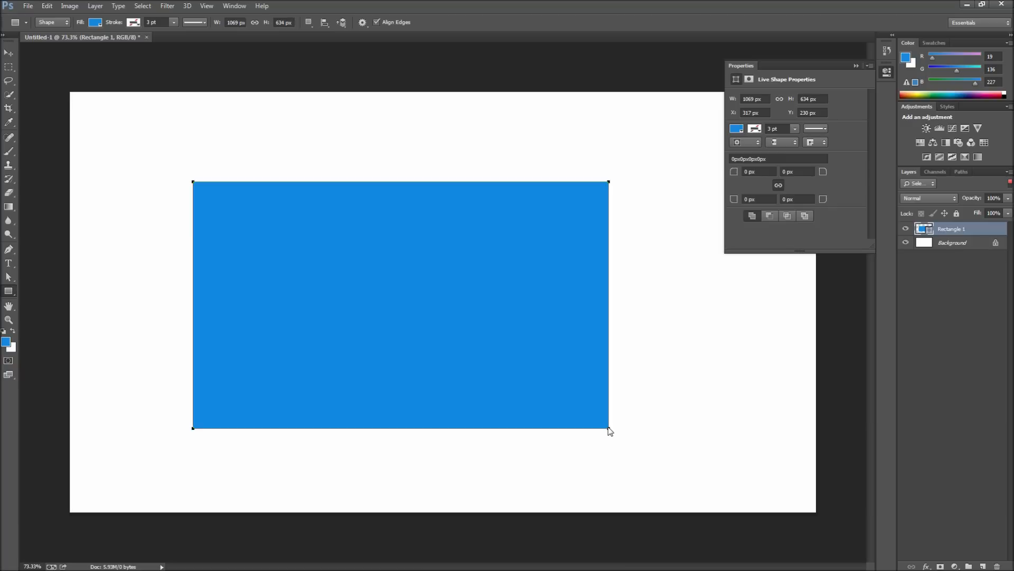
mouse_move(585, 416)
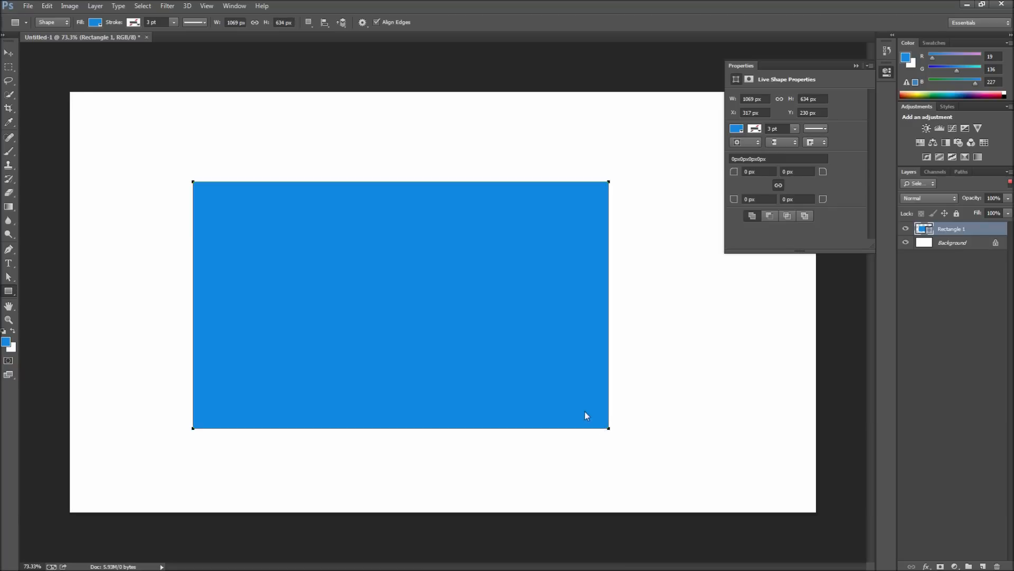
left_click(234, 5)
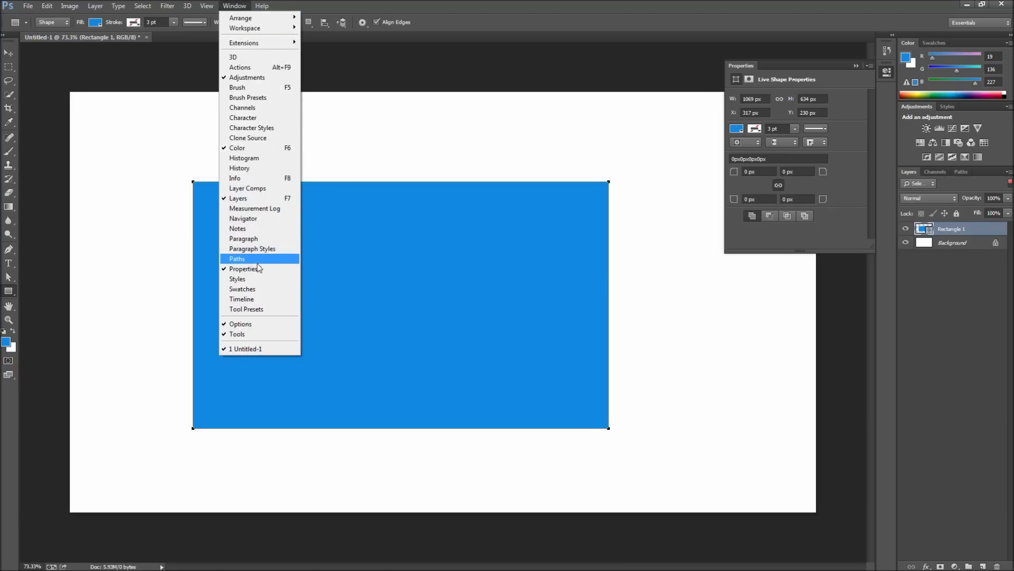
left_click(572, 248)
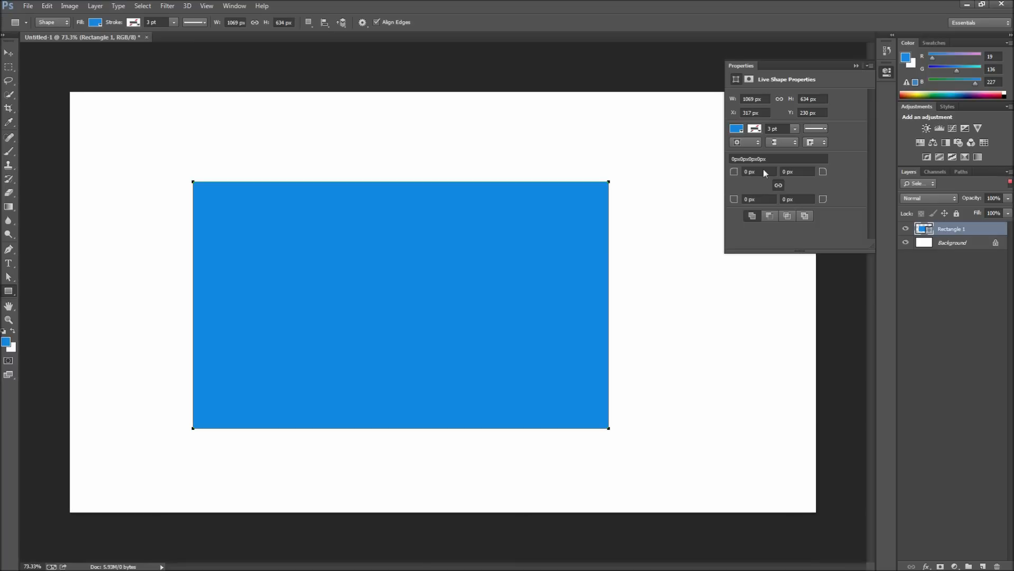
mouse_move(750, 233)
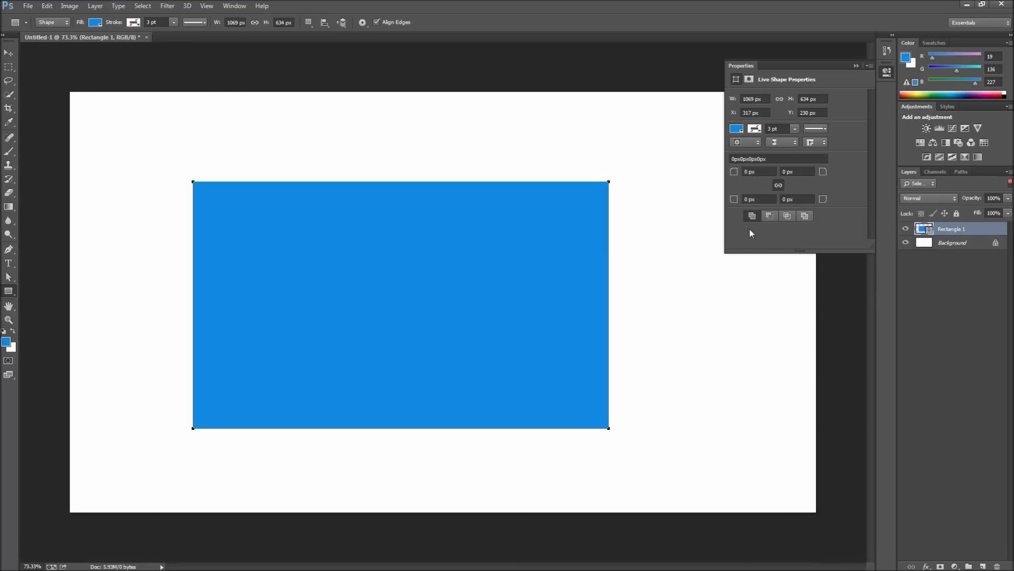
mouse_move(784, 171)
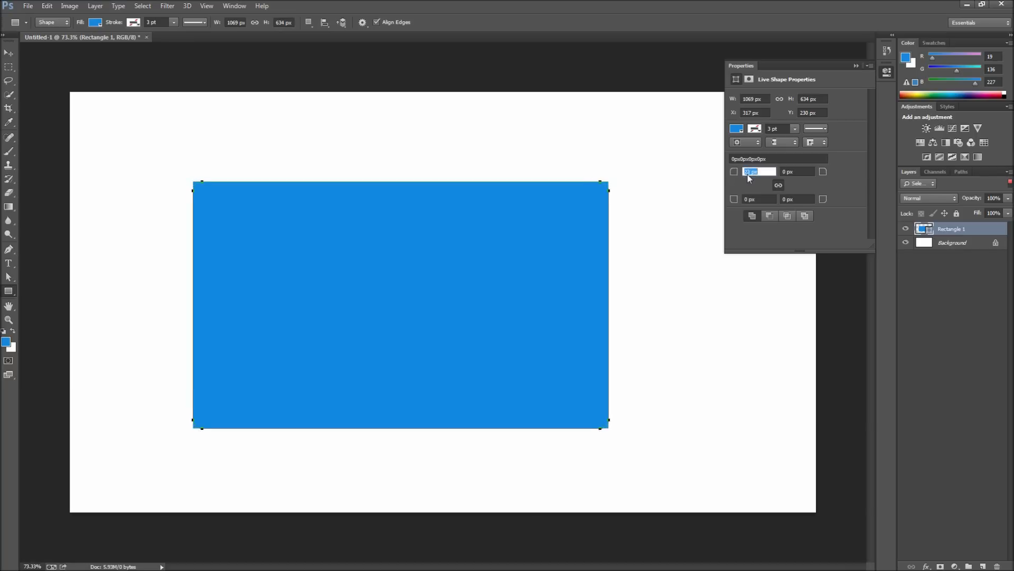
- Enter a 133 px corner radius in Properties, keeping the top-left corner at 0 px
type("133")
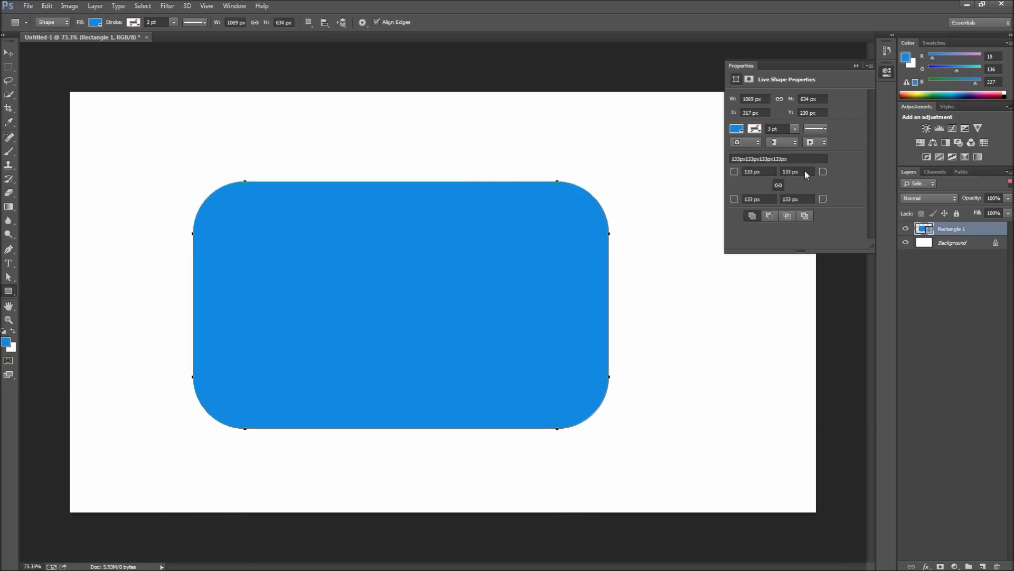
mouse_move(786, 187)
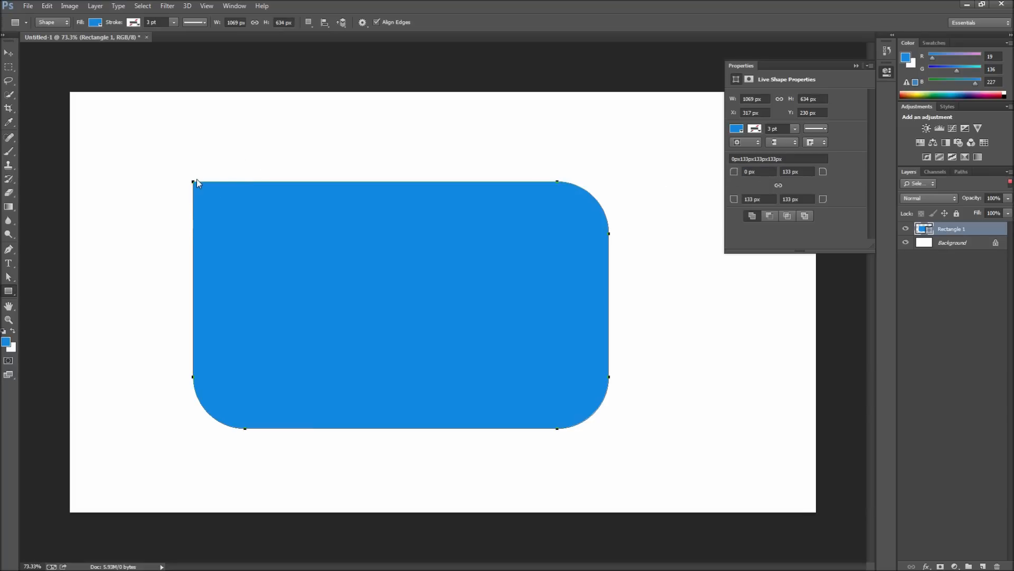
left_click(9, 52)
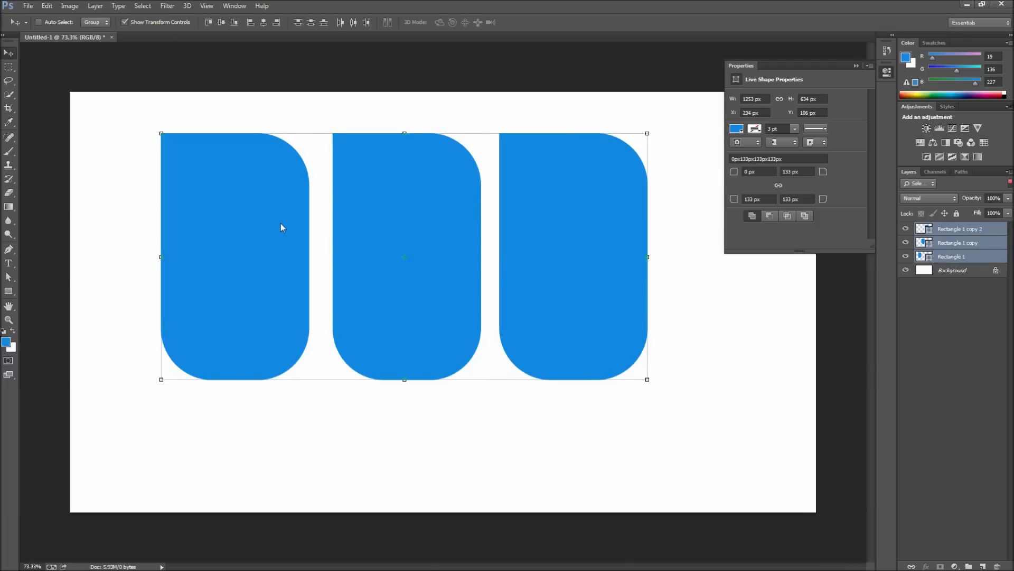
mouse_move(726, 169)
type("59")
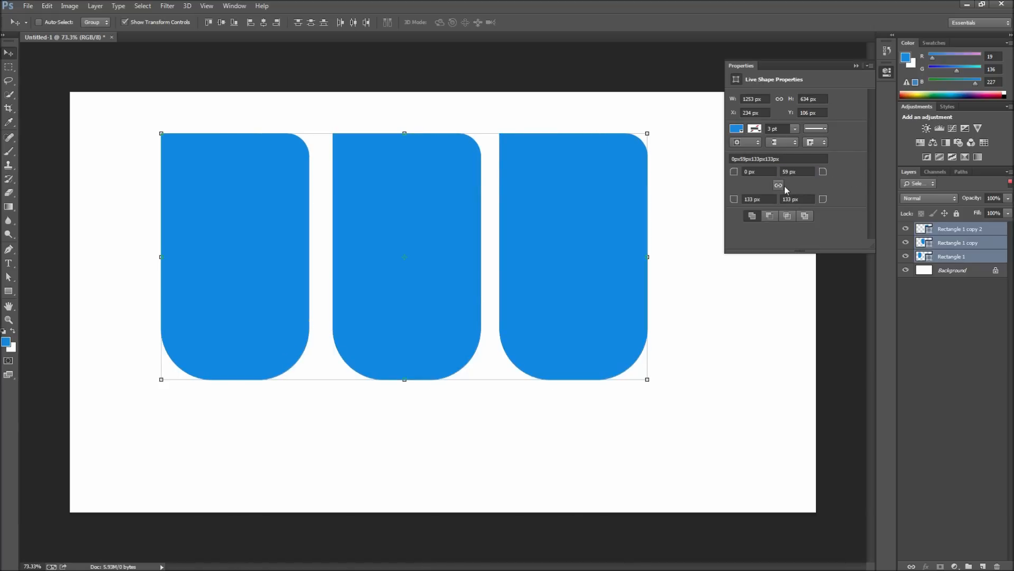
- Select the contents of the combined corner radius field in the Properties panel
left_click(778, 159)
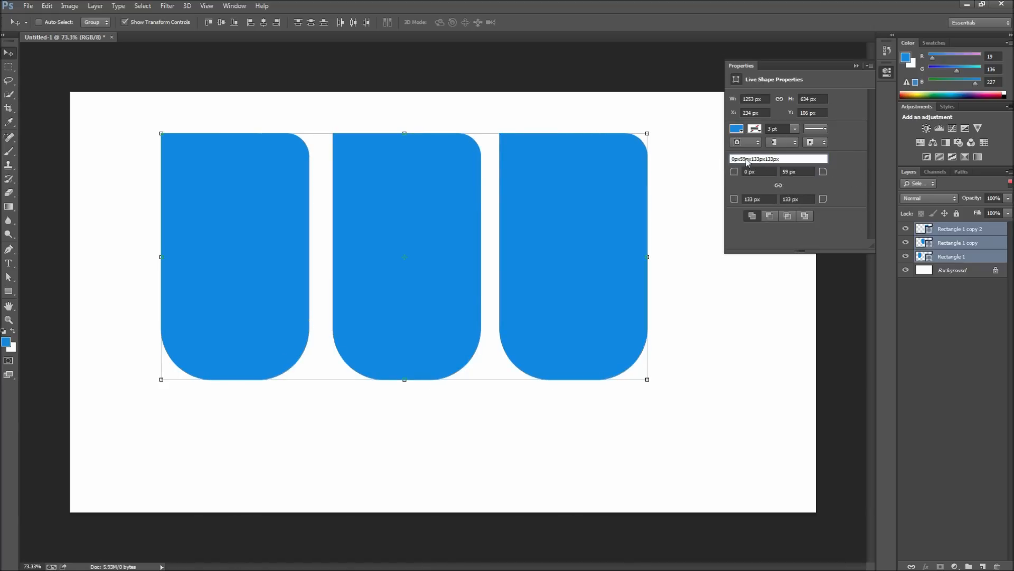
triple_click(776, 158)
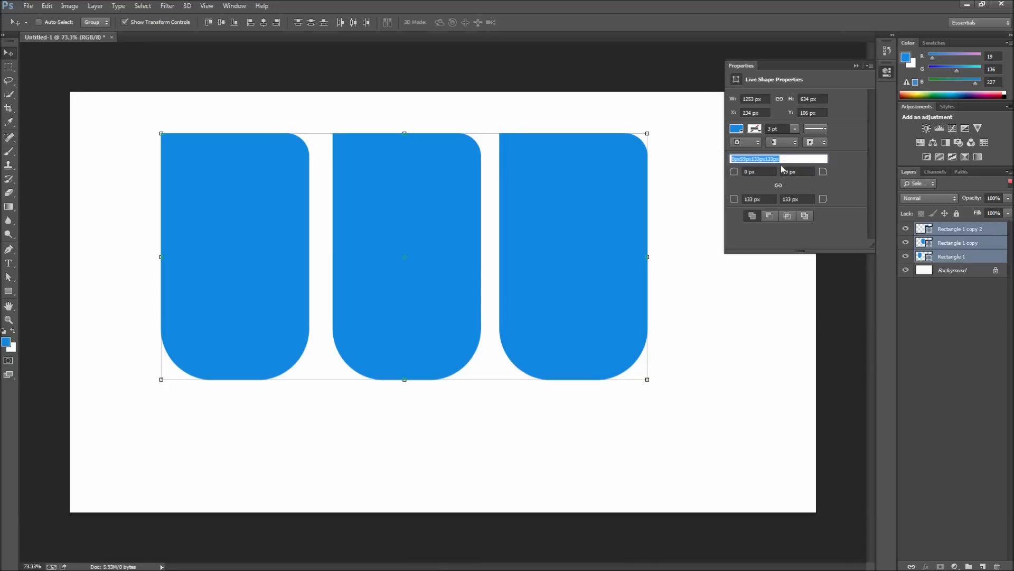
mouse_move(787, 170)
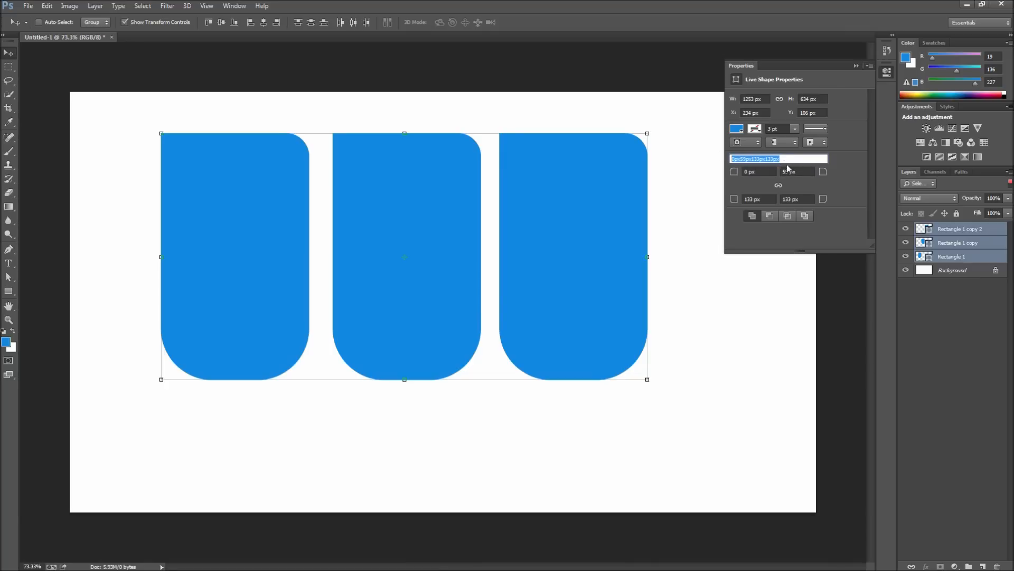